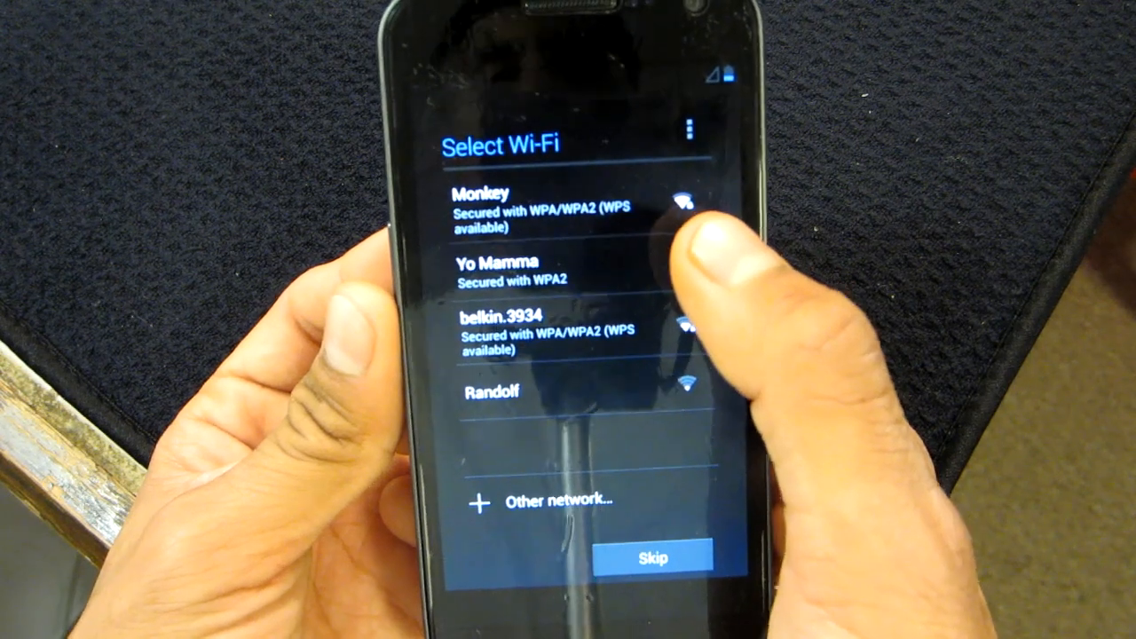
- Select the secured "Monkey" network from the Select Wi-Fi list to connect to it
left_click(532, 210)
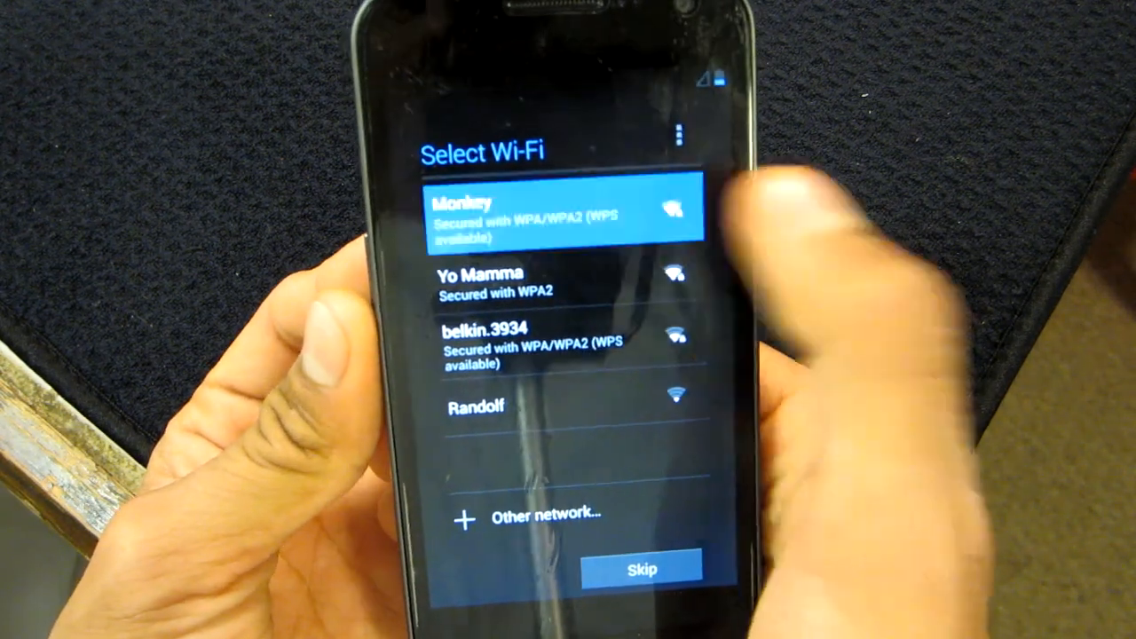